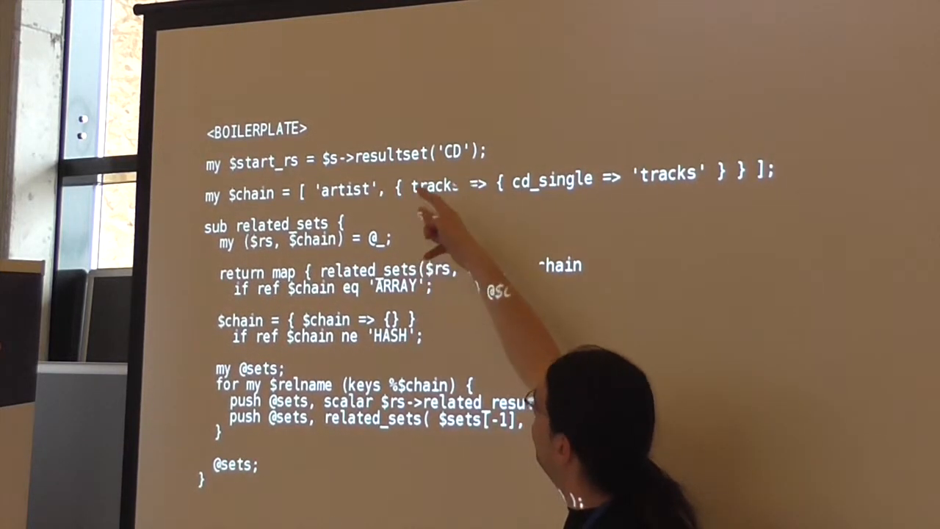
mouse_move(676, 220)
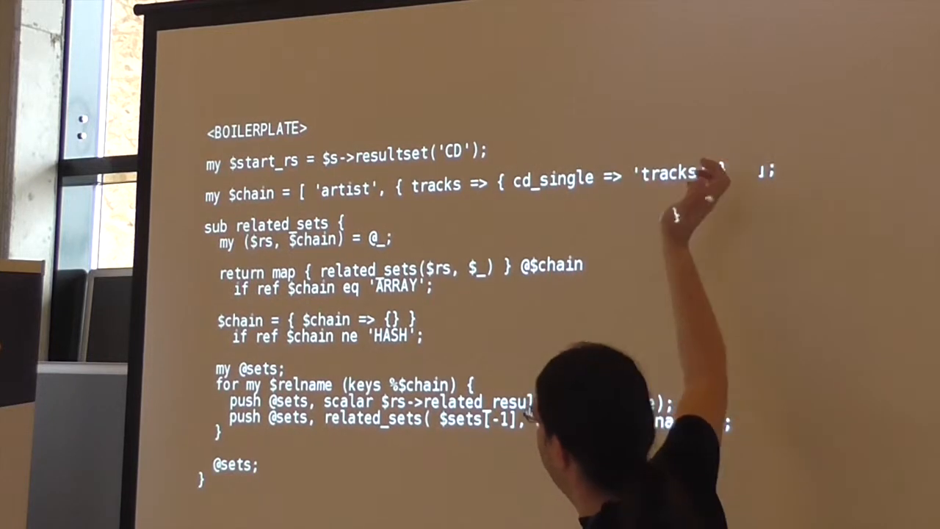